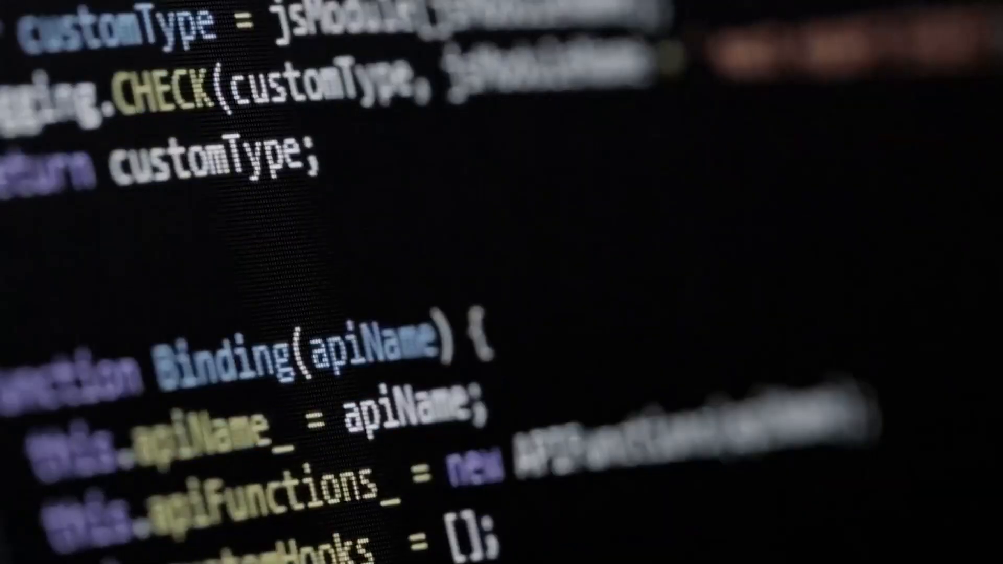
pyautogui.scroll(-3)
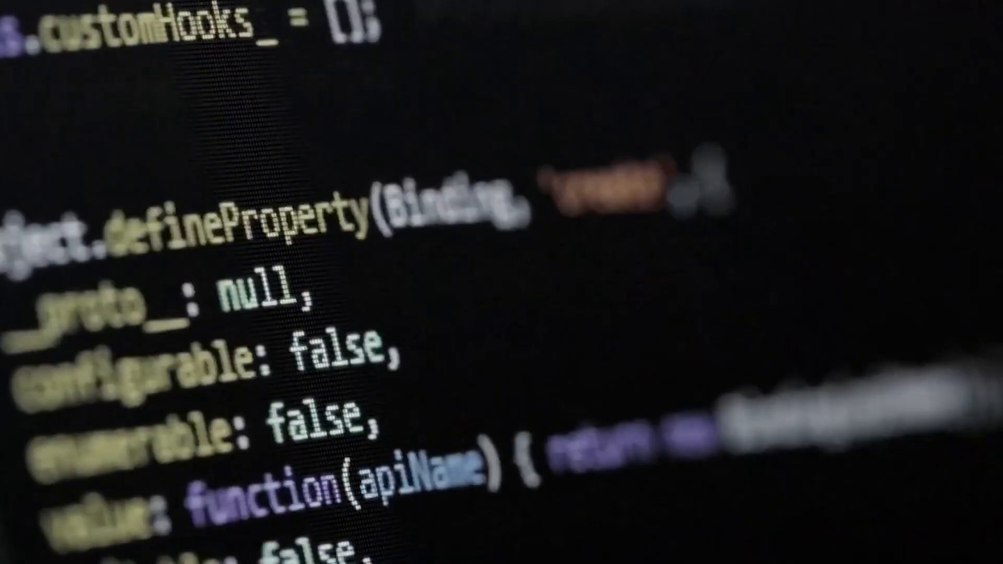